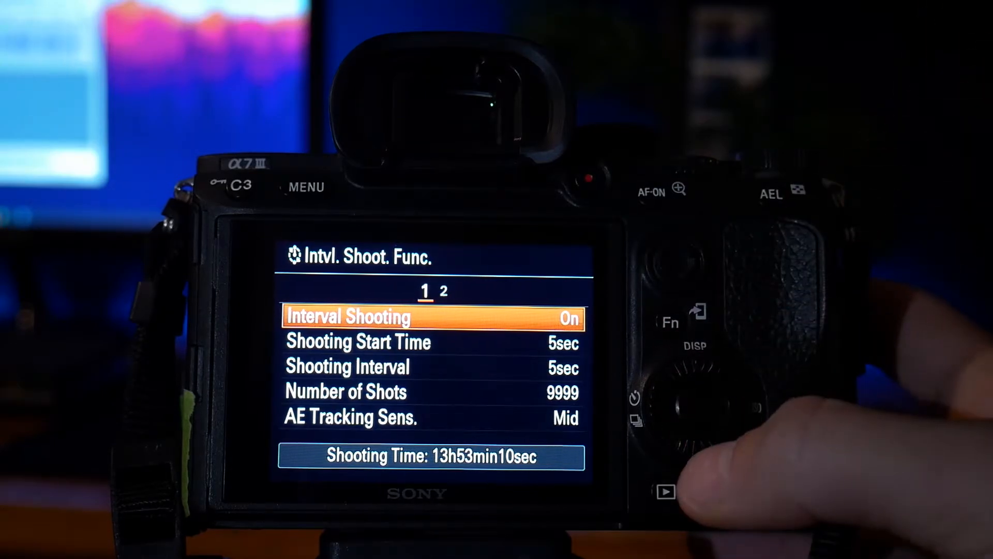
{"action": "left_click", "coordinate": [681, 394]}
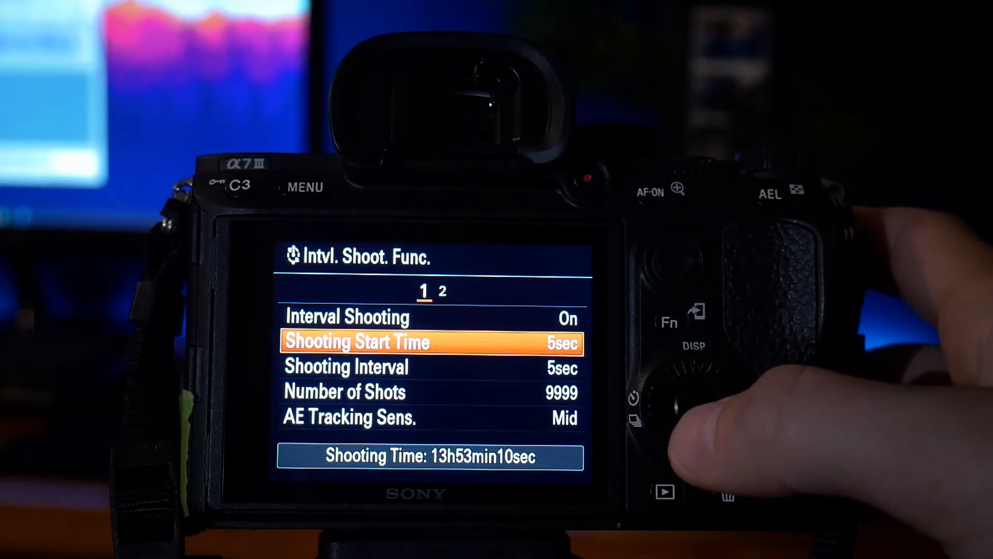
{"action": "key", "text": "Down"}
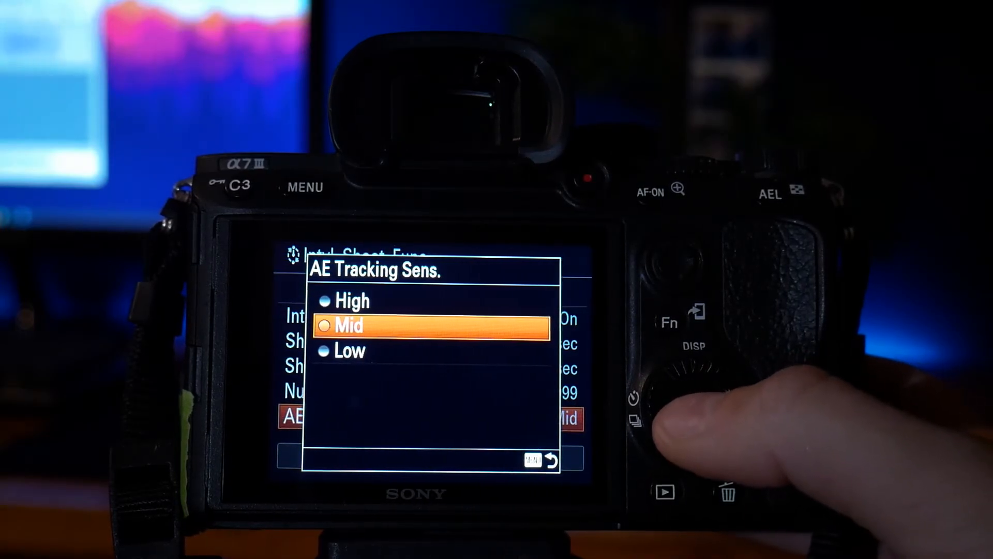
{"action": "left_click", "coordinate": [693, 406]}
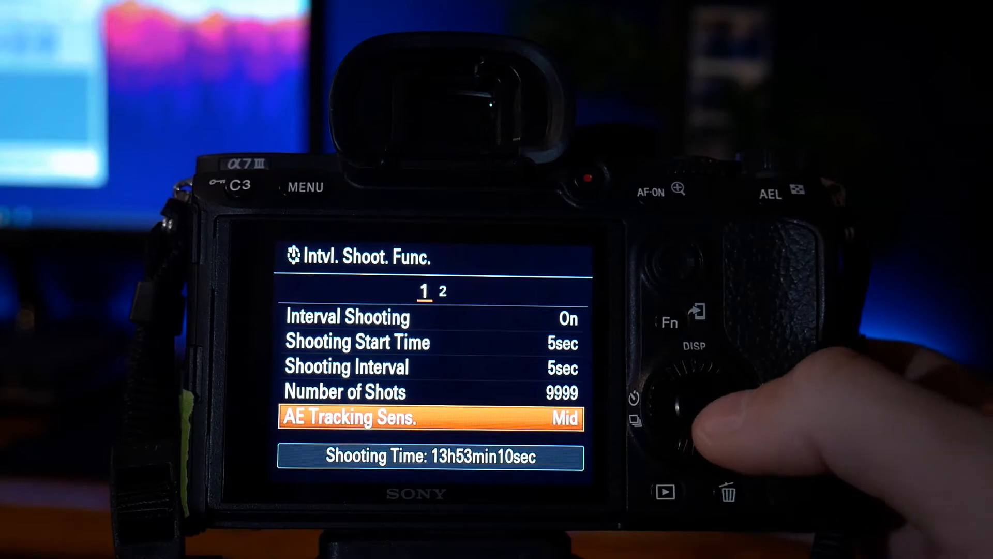